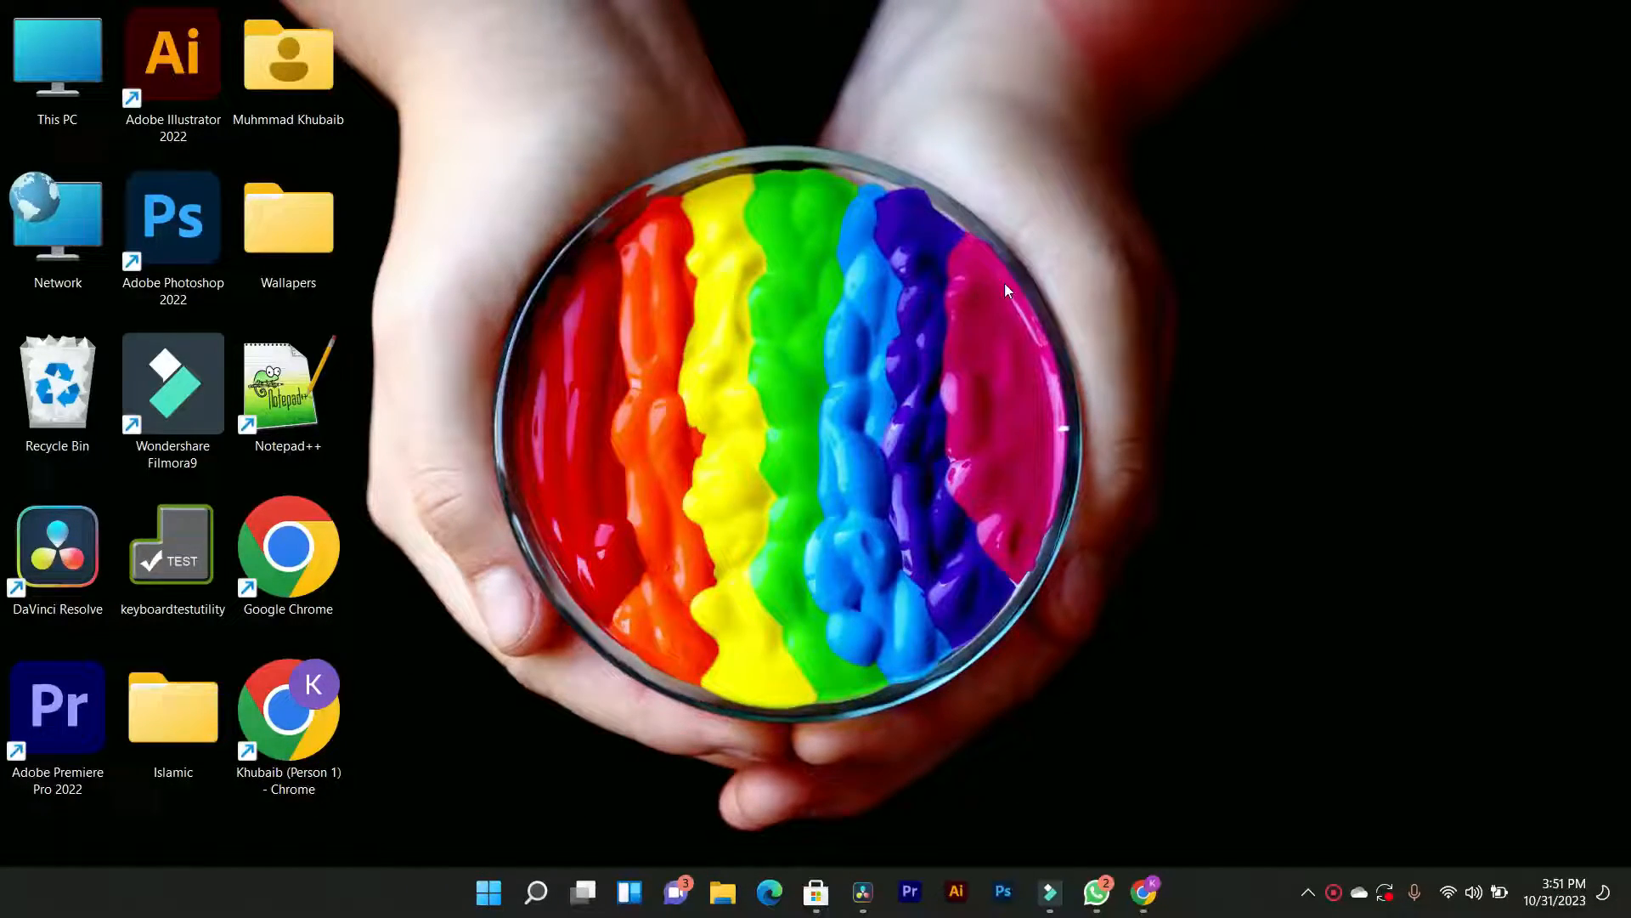
# Switch to DaVinci Resolve and park the playhead at 01:00:13:18 on the portrait clip.
pyautogui.click(58, 547)
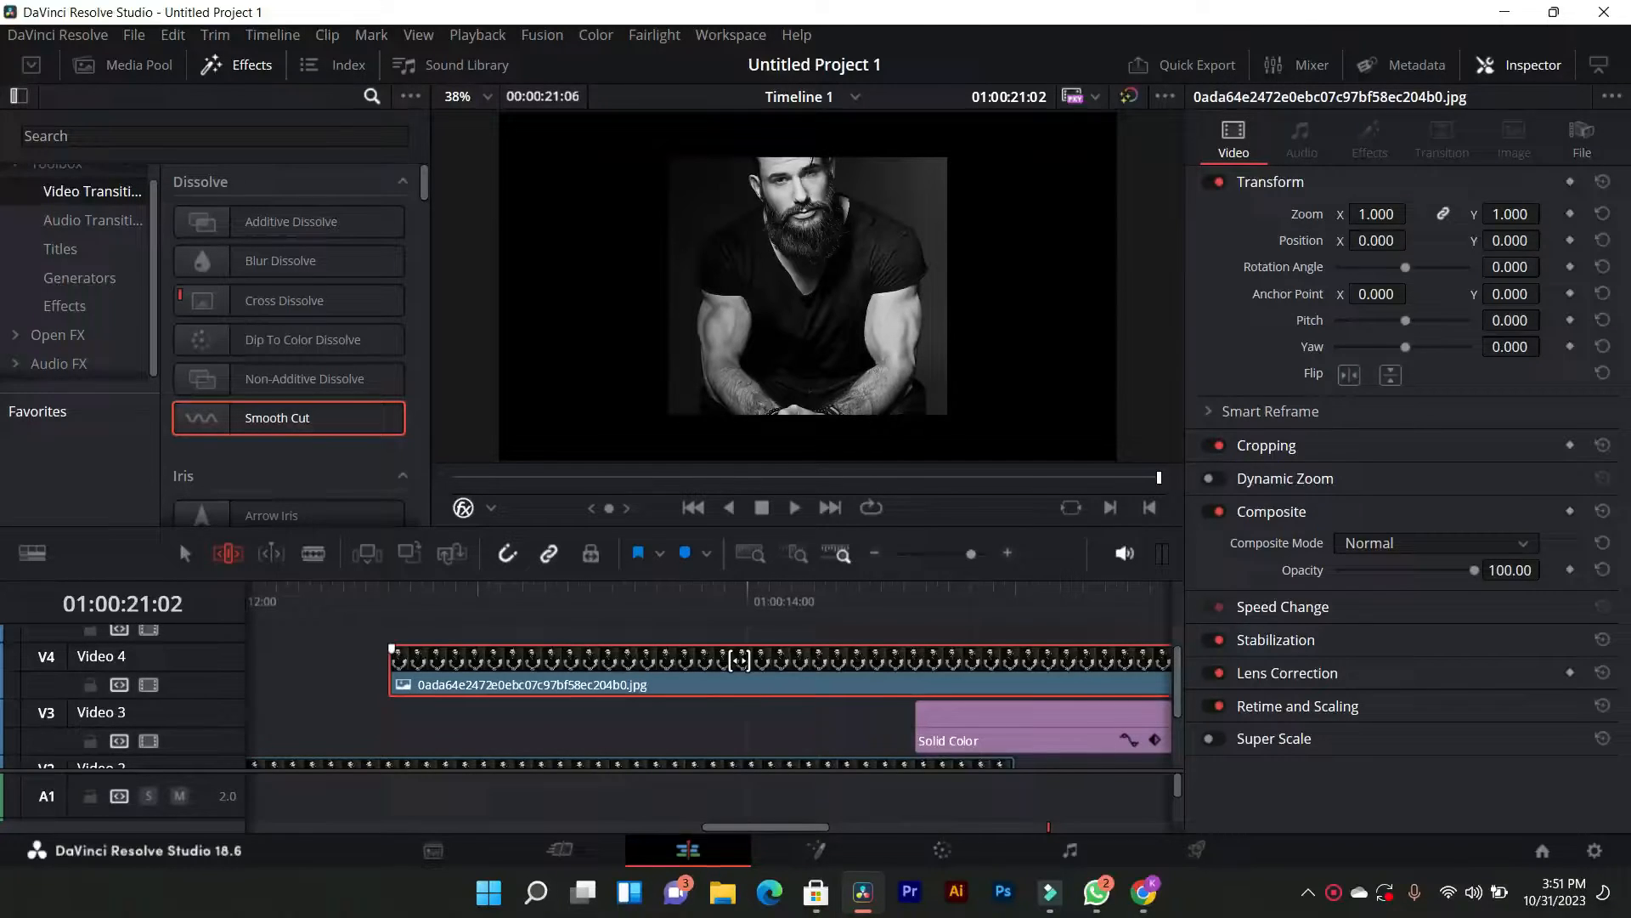
pyautogui.click(636, 586)
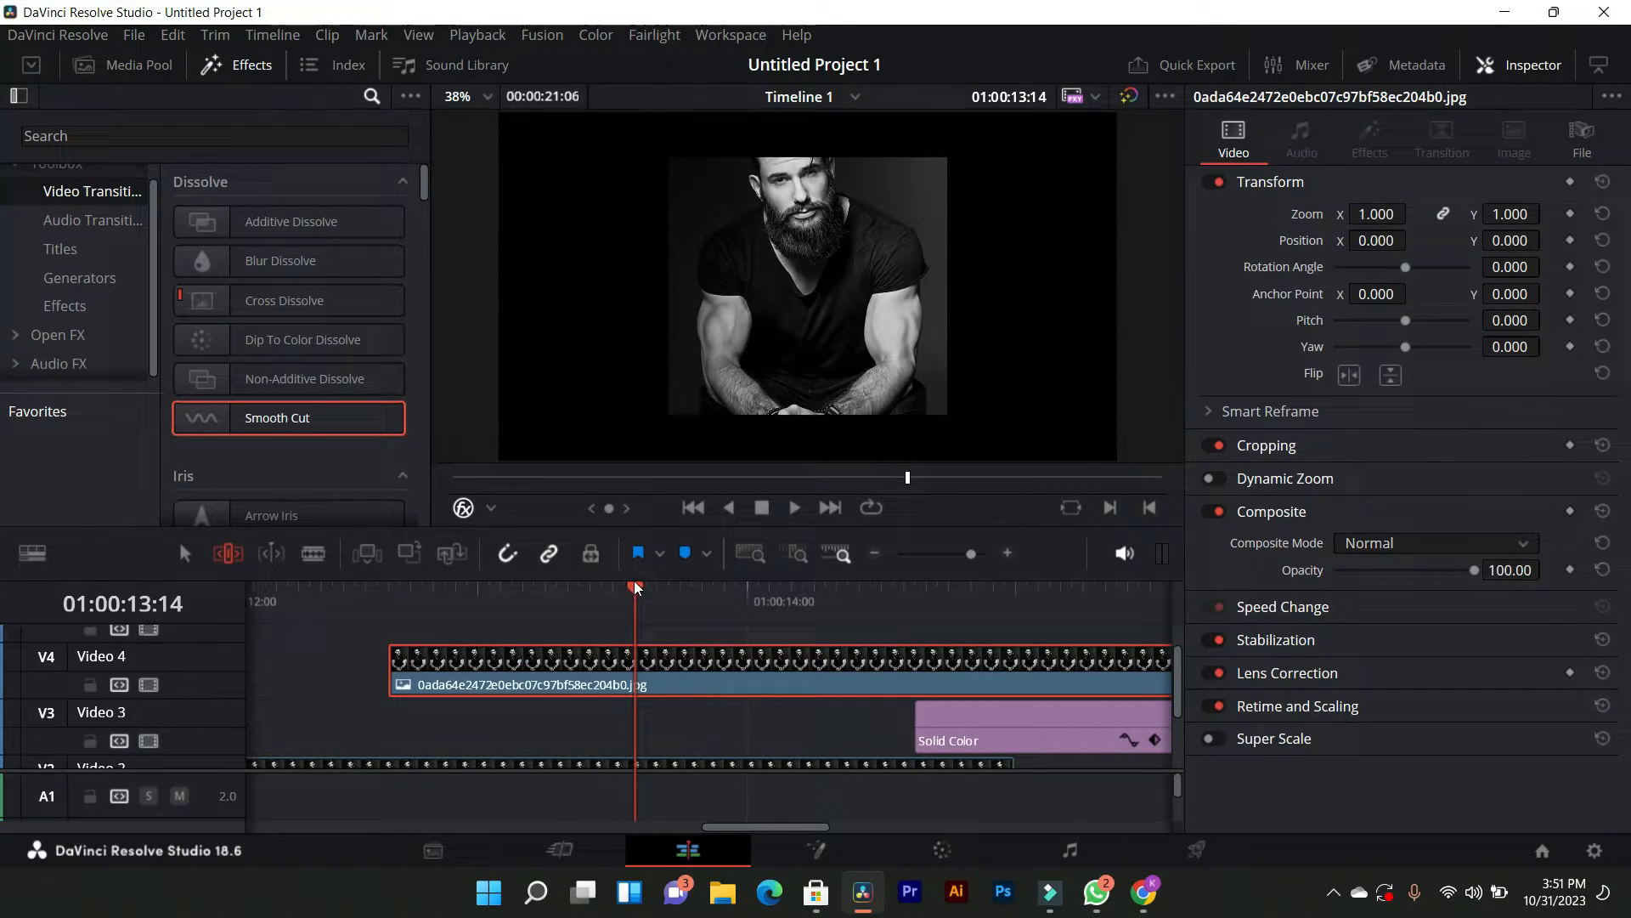
pyautogui.click(679, 590)
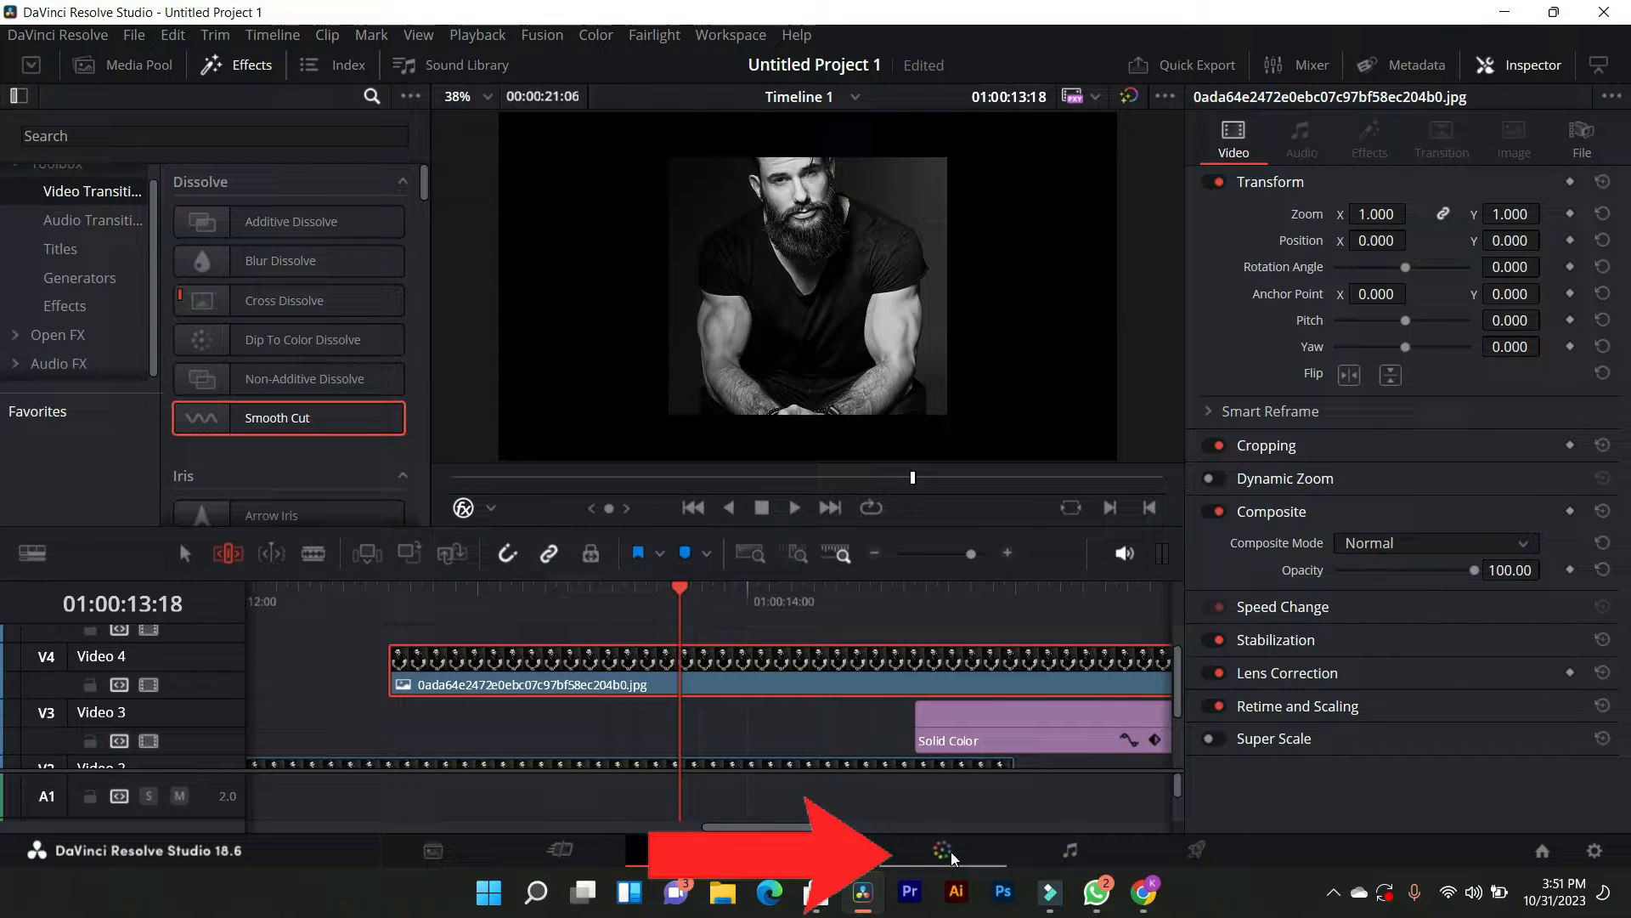
# On the Color page, grab the current portrait frame as a new Gallery still.
pyautogui.click(945, 850)
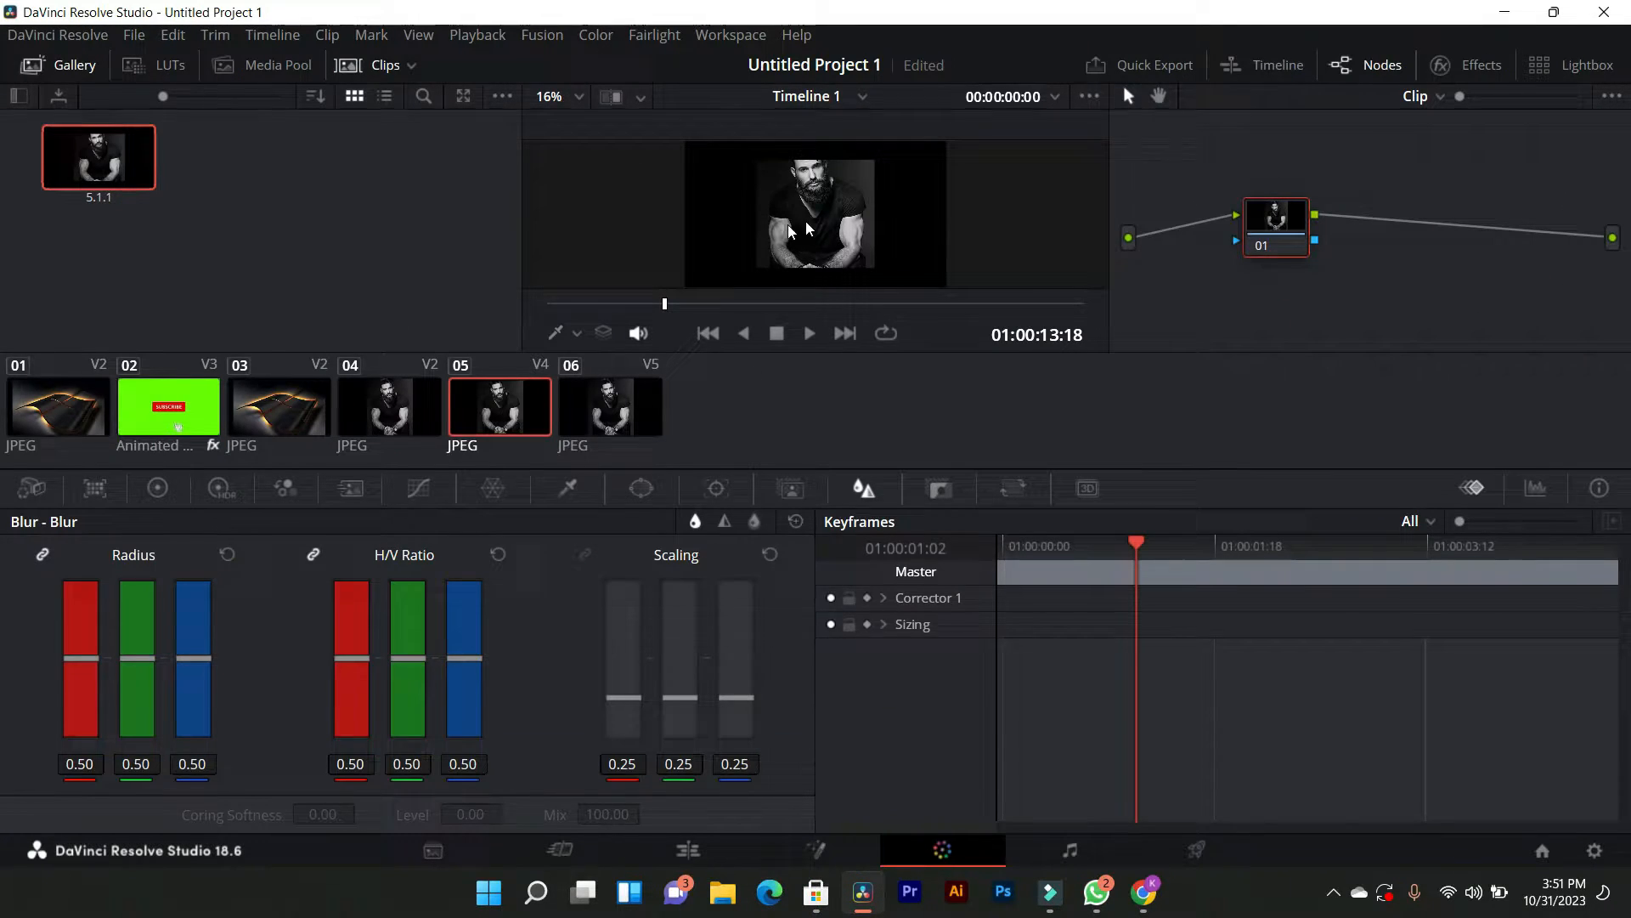
pyautogui.rightClick(812, 212)
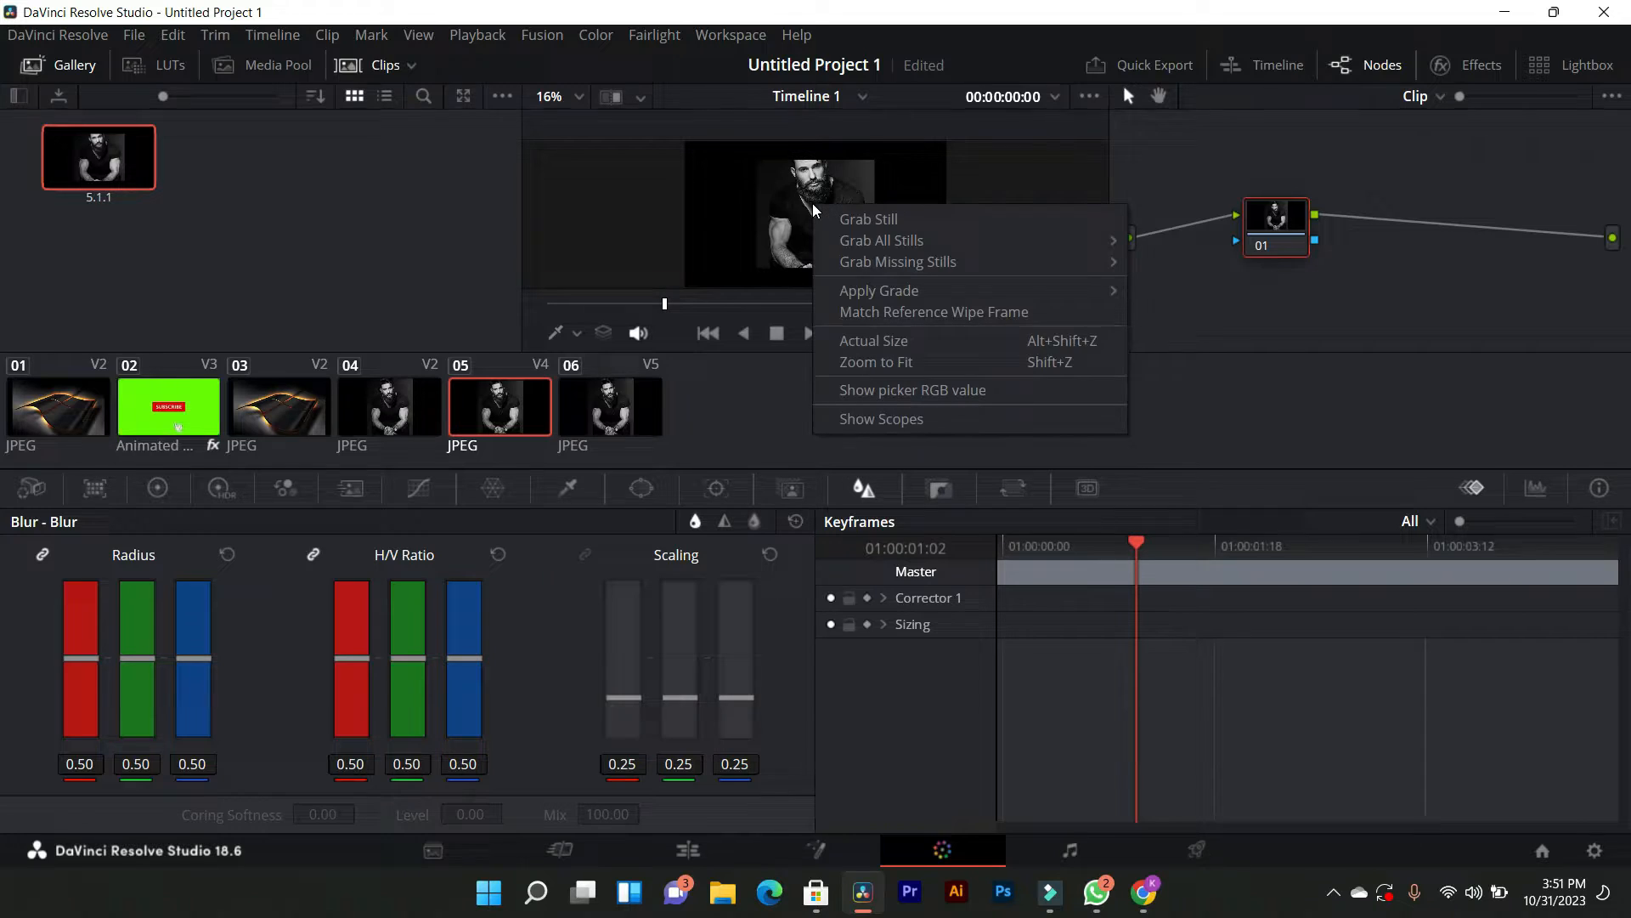
pyautogui.click(869, 218)
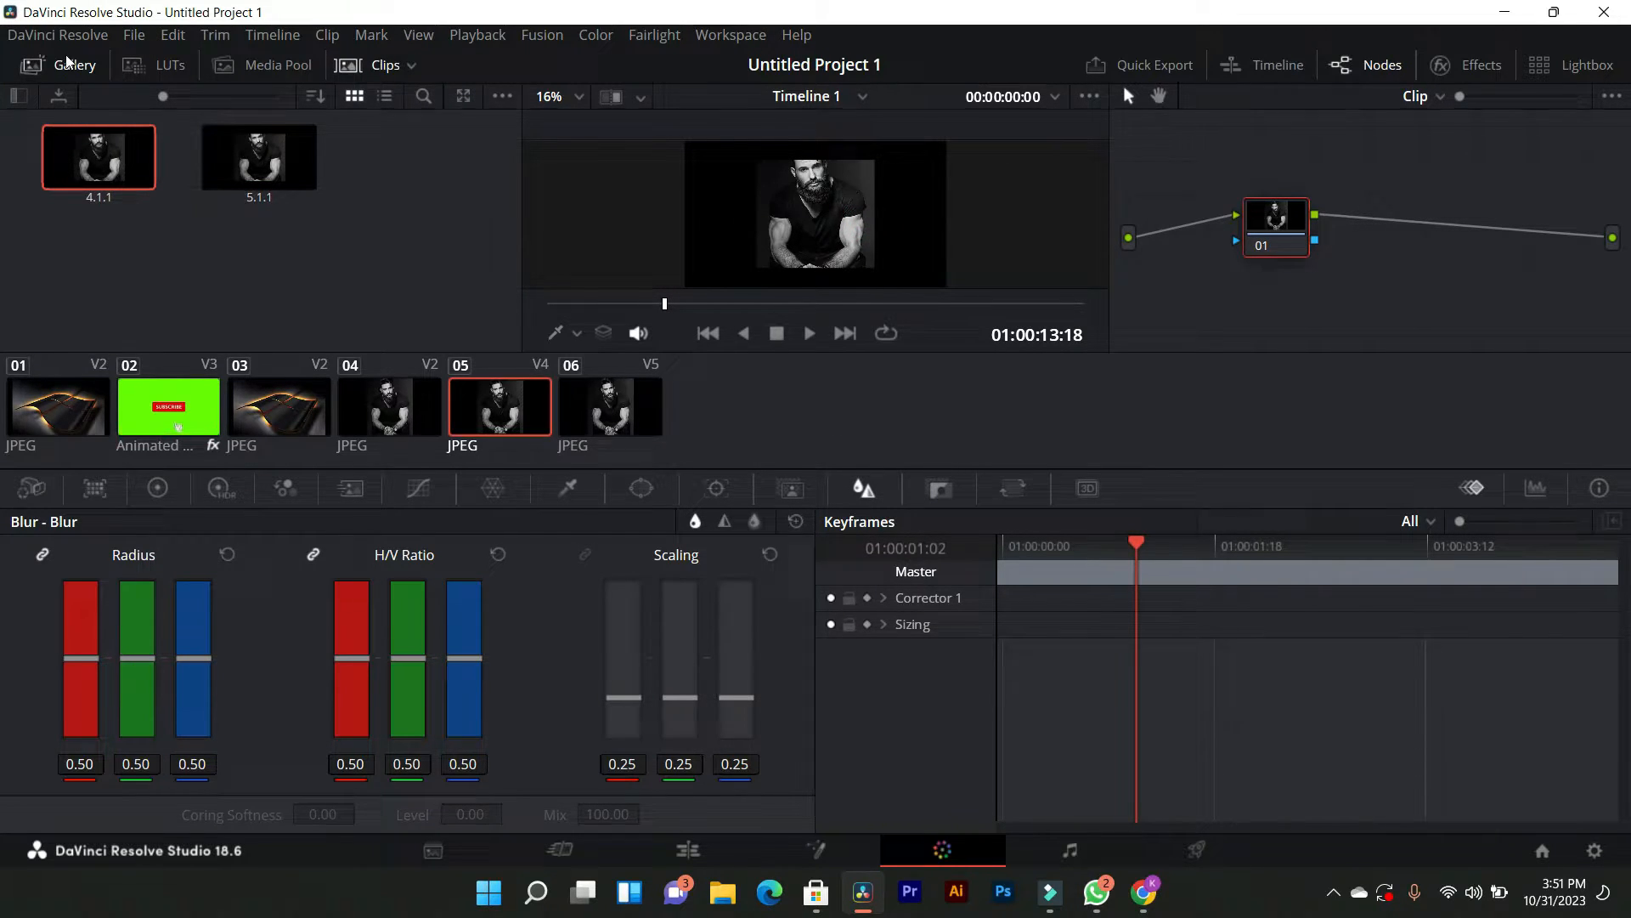
# Show the stills gallery and bring up the captured still's options.
pyautogui.click(75, 65)
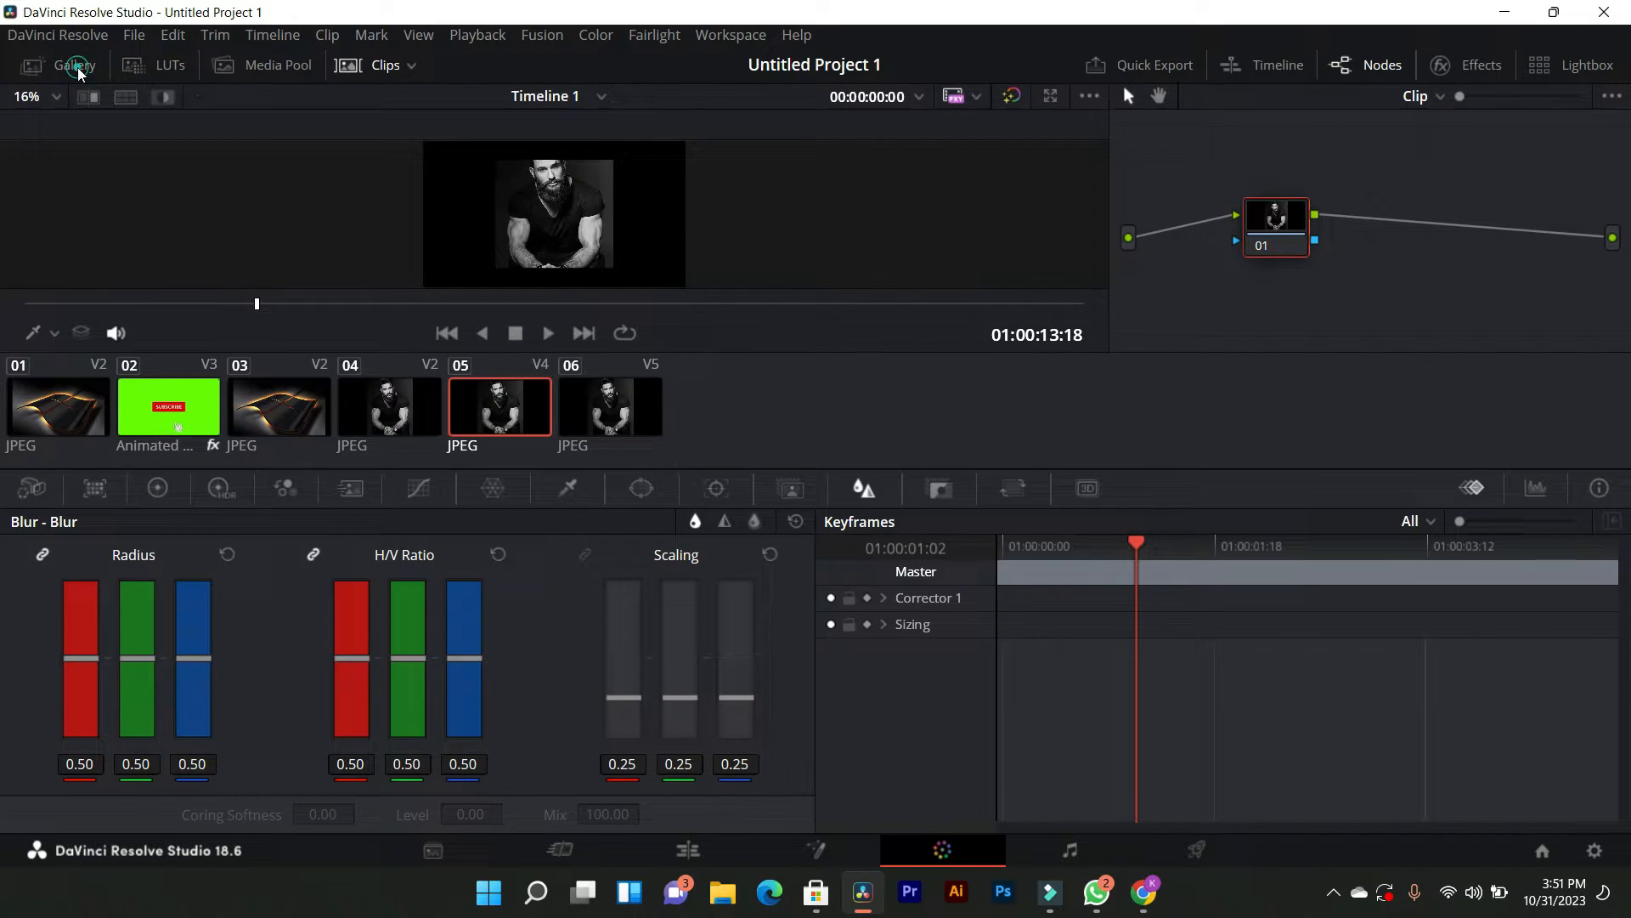
pyautogui.rightClick(259, 156)
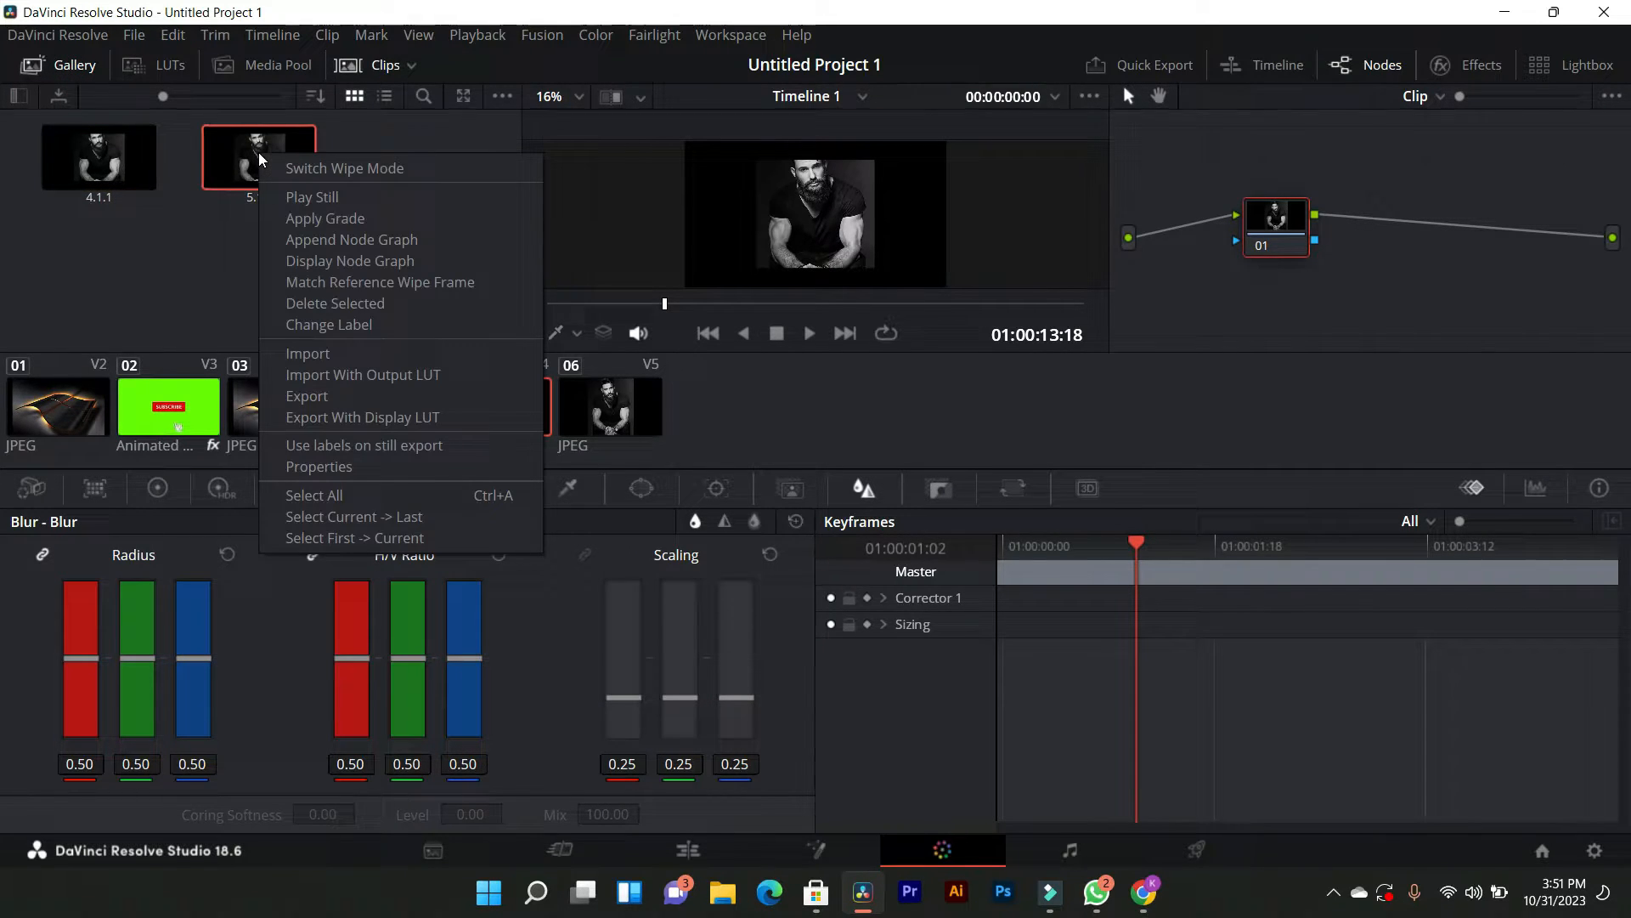
pyautogui.moveTo(306, 396)
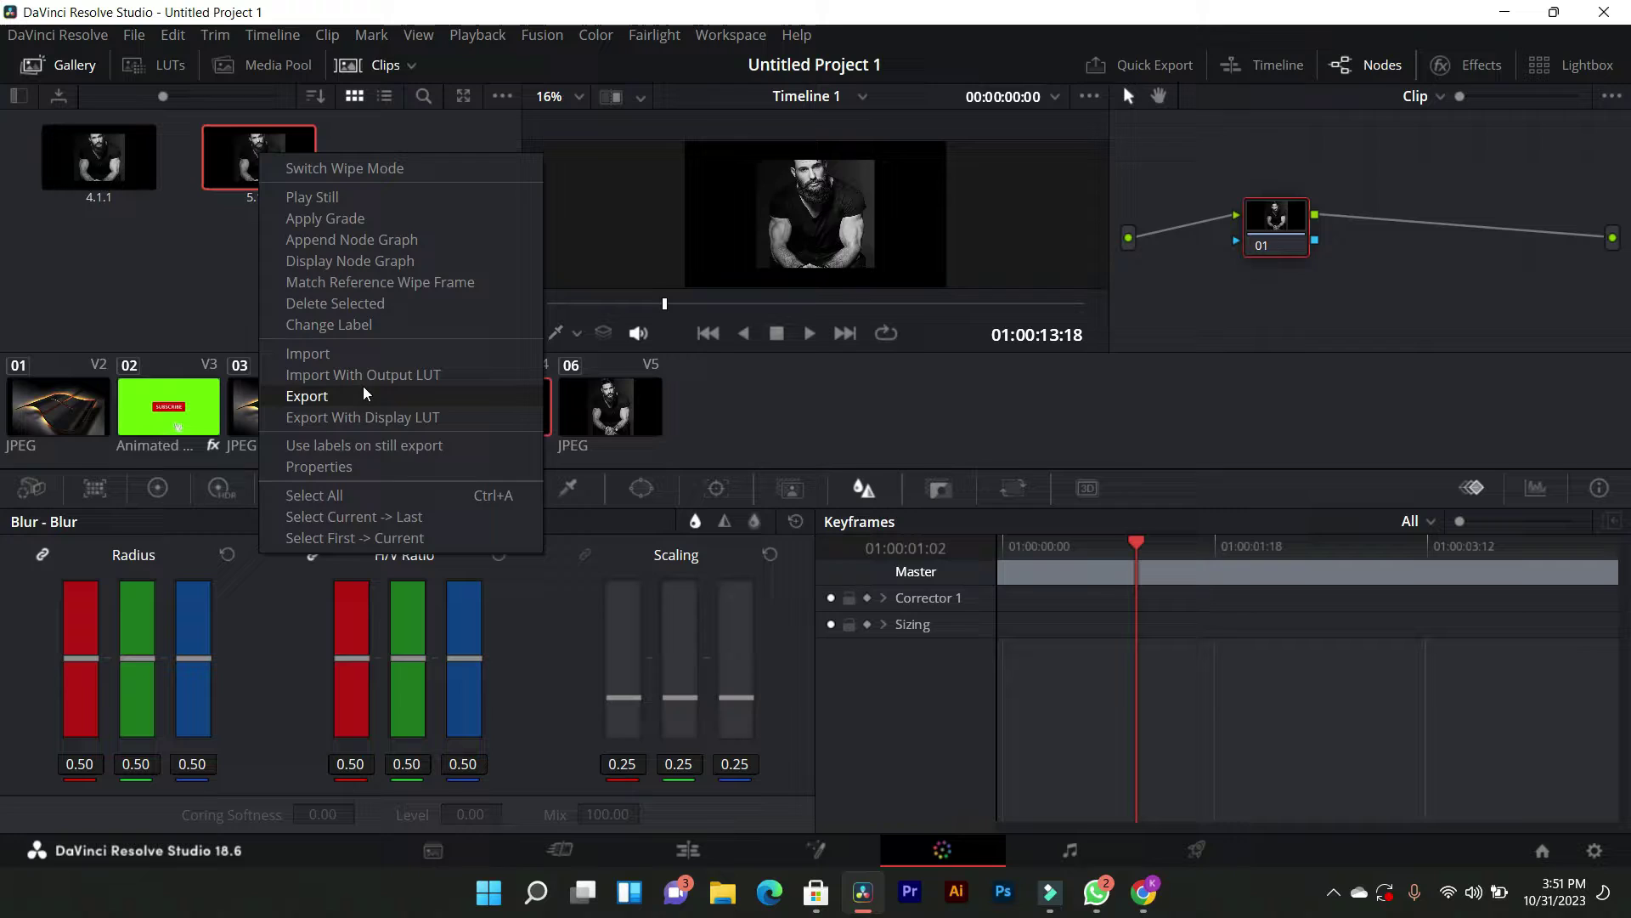
# Export the still as a PNG named 'wao' into the Camera Roll pictures folder.
pyautogui.click(306, 394)
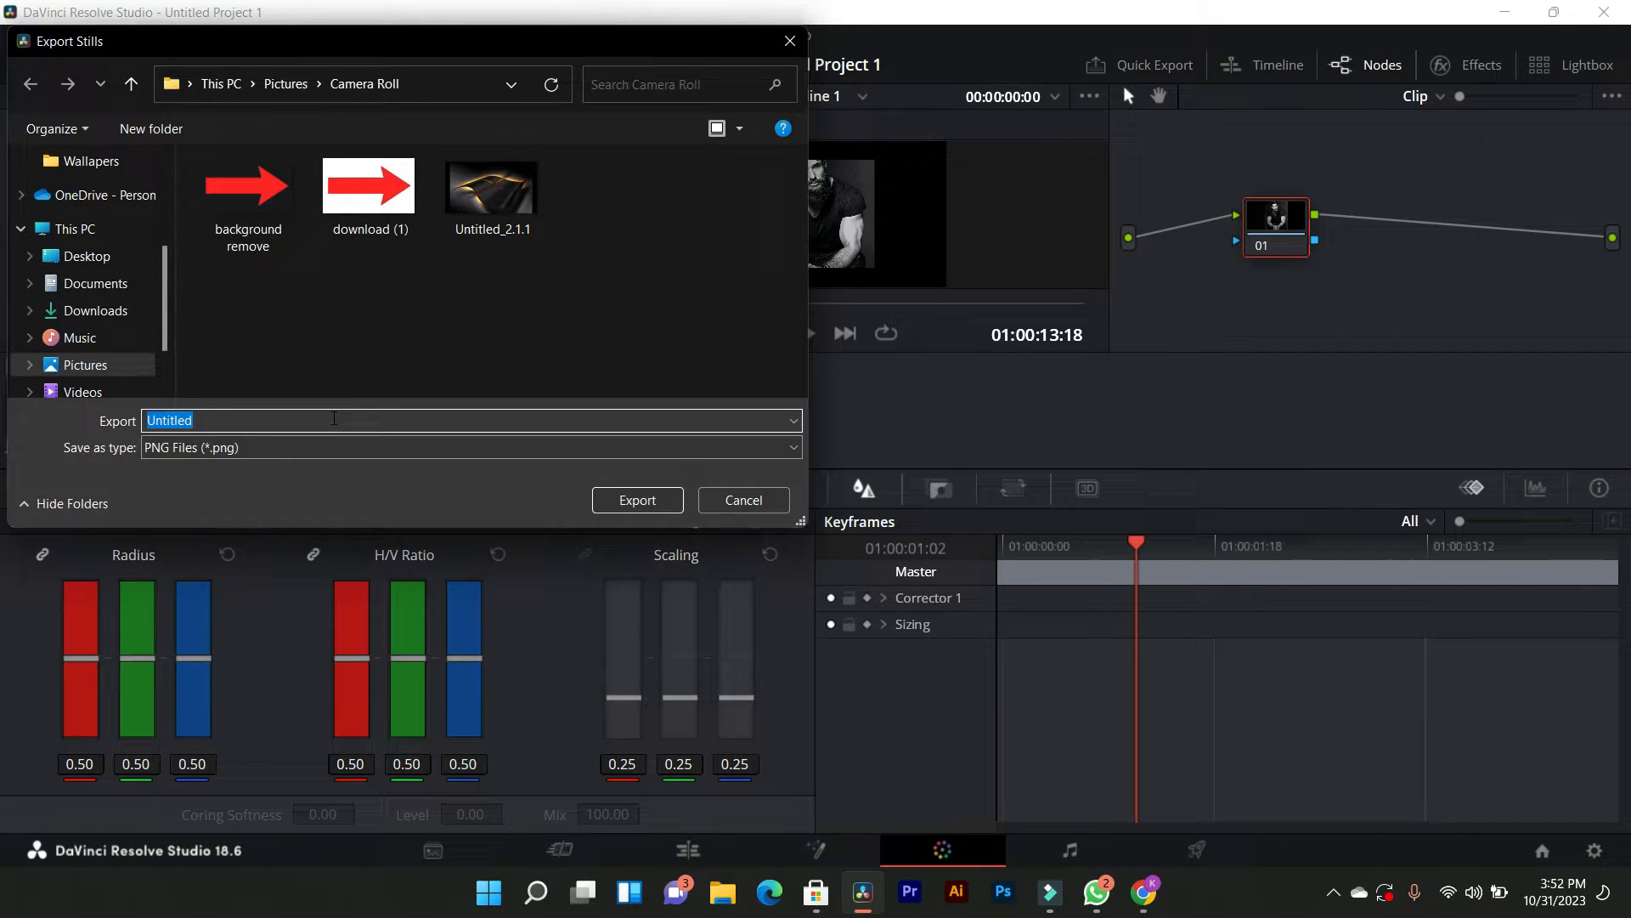
pyautogui.write('wao')
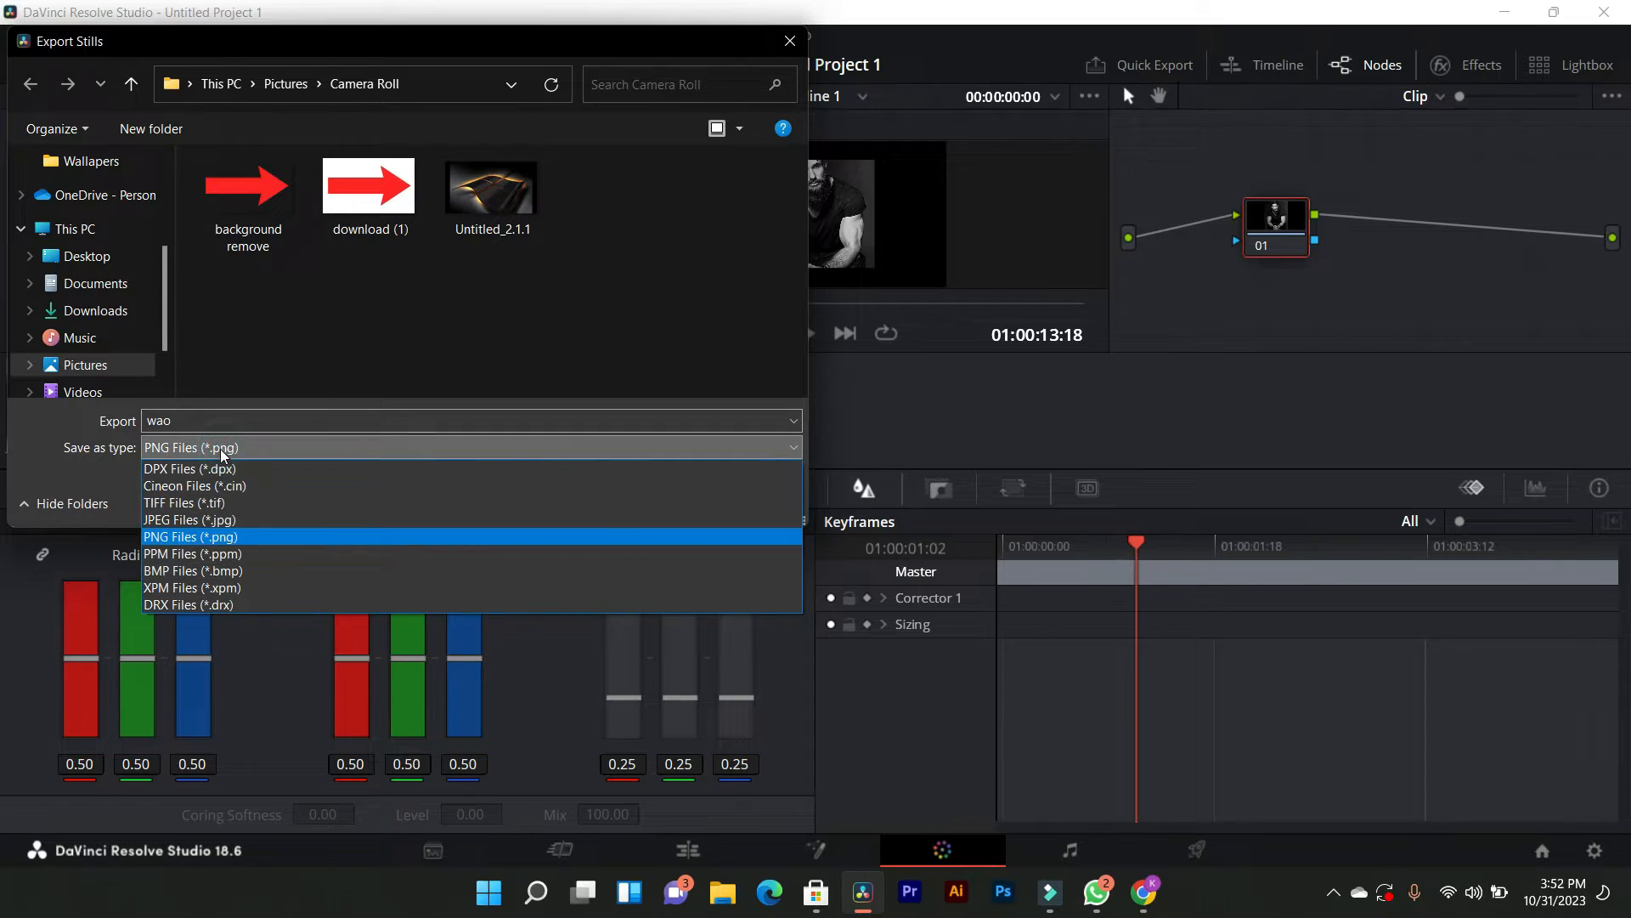
pyautogui.moveTo(218, 520)
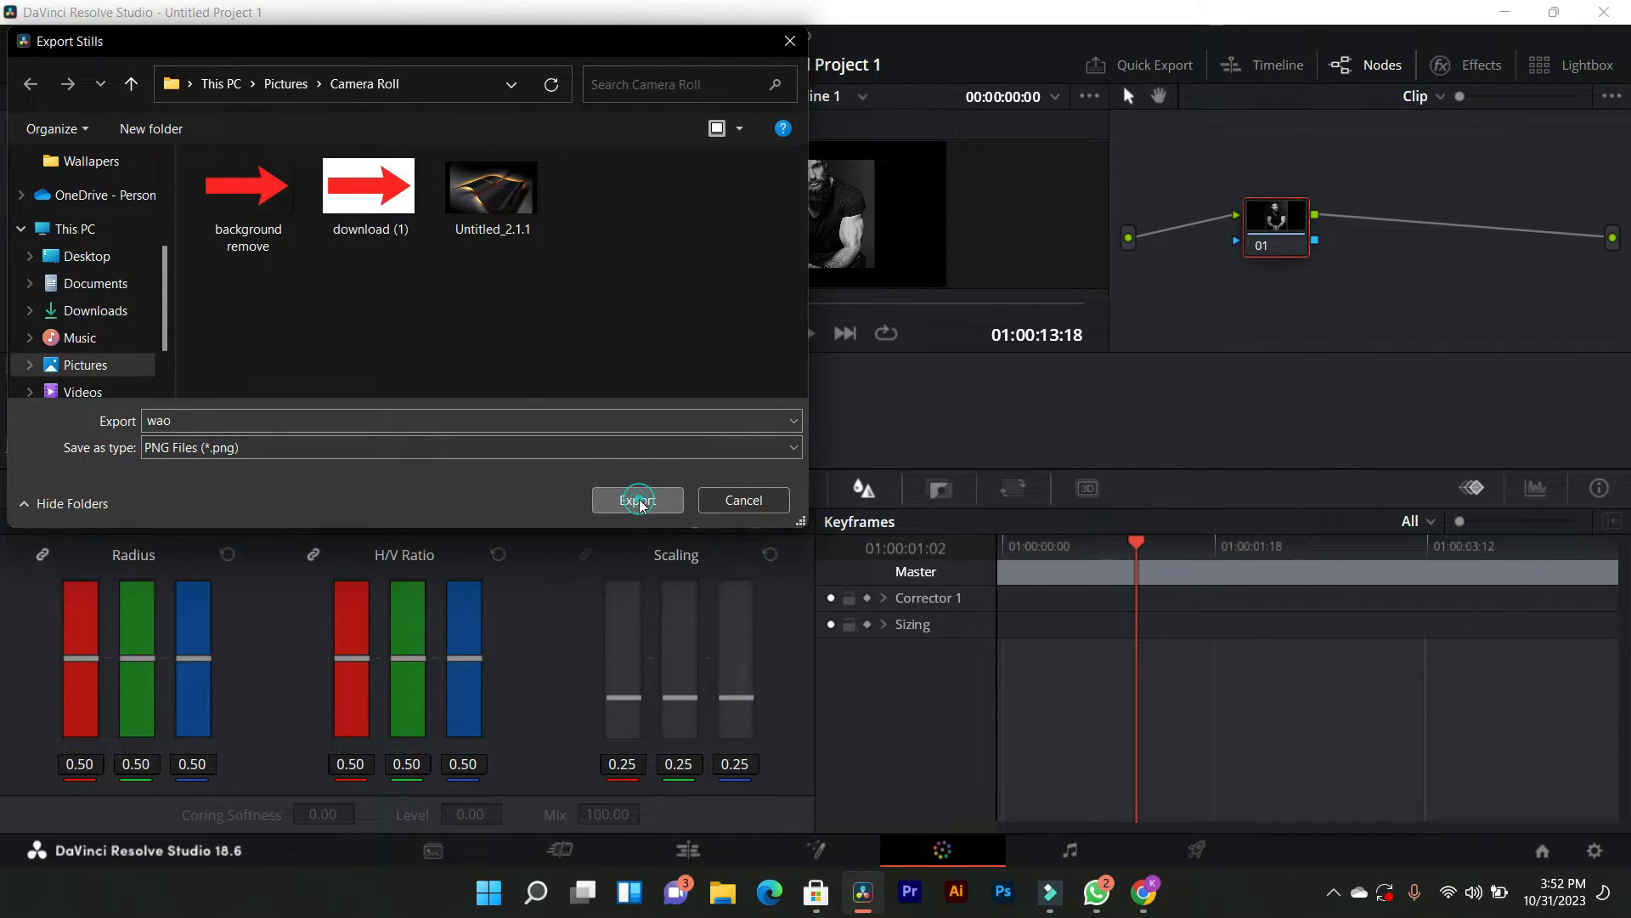
pyautogui.click(638, 499)
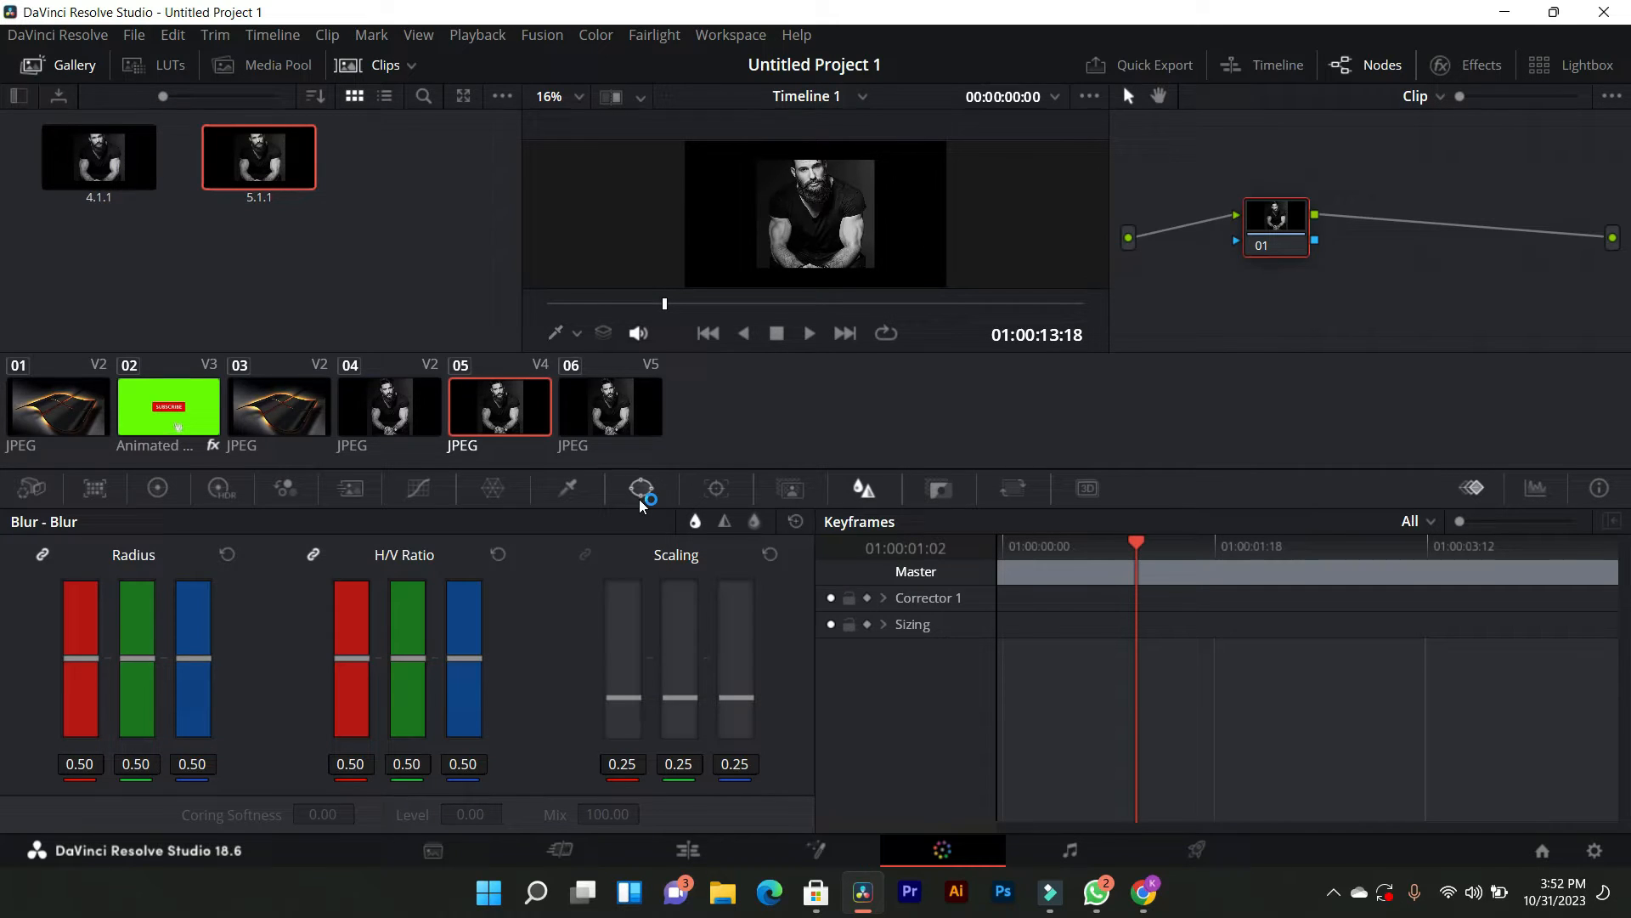